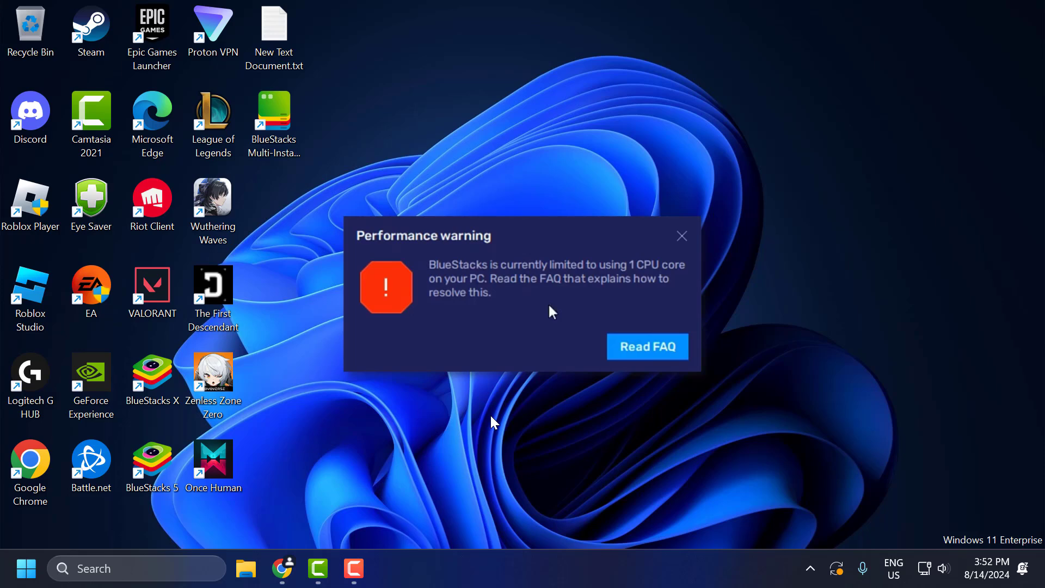
Dismiss the BlueStacks performance warning about the 1 CPU core limit
{"action": "left_click", "coordinate": [682, 236]}
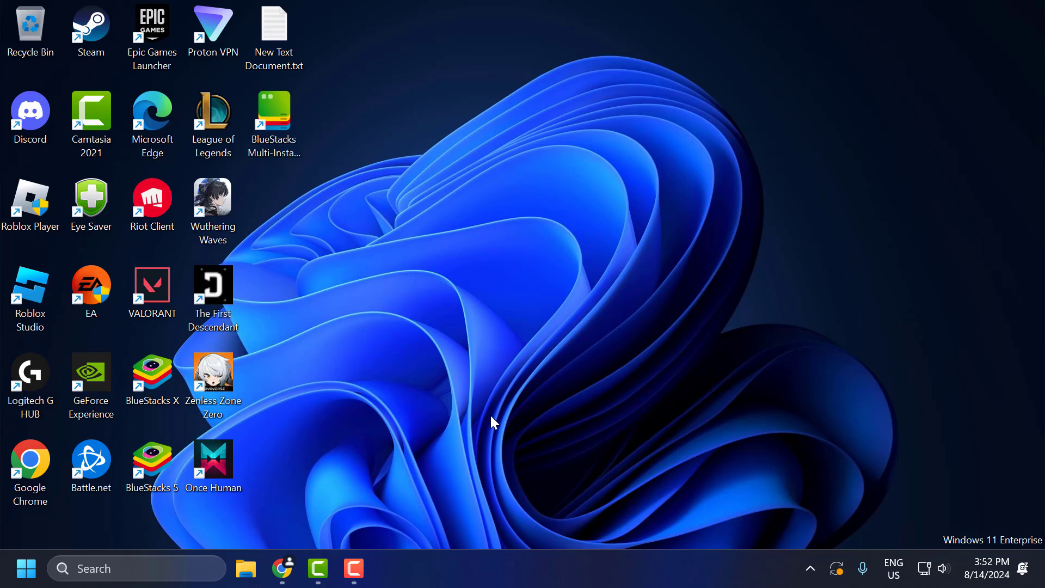
{"action": "mouse_move", "coordinate": [160, 568]}
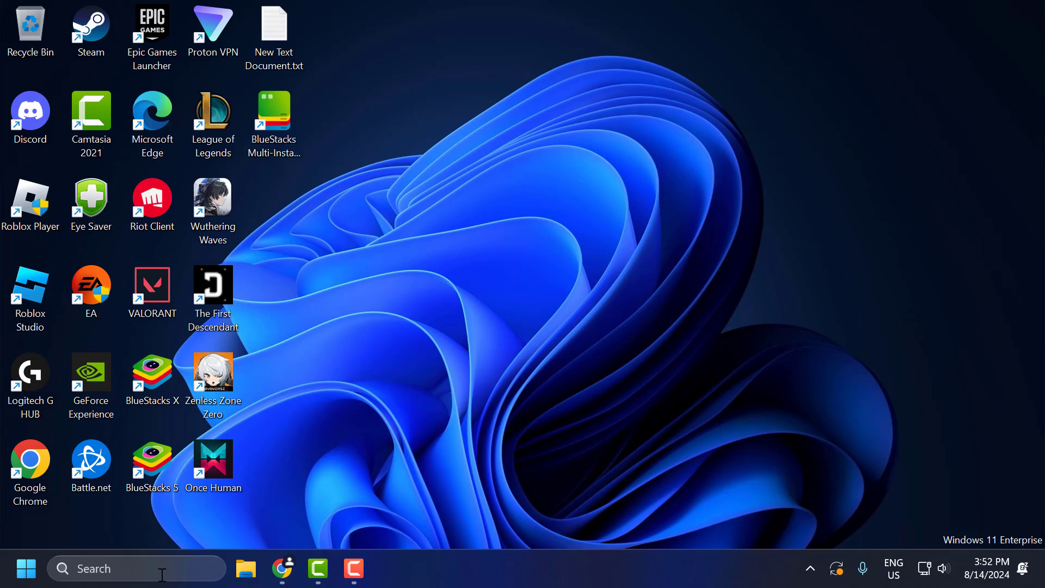
Launch Control Panel from taskbar search and go to the Programs category
{"action": "left_click", "coordinate": [136, 568]}
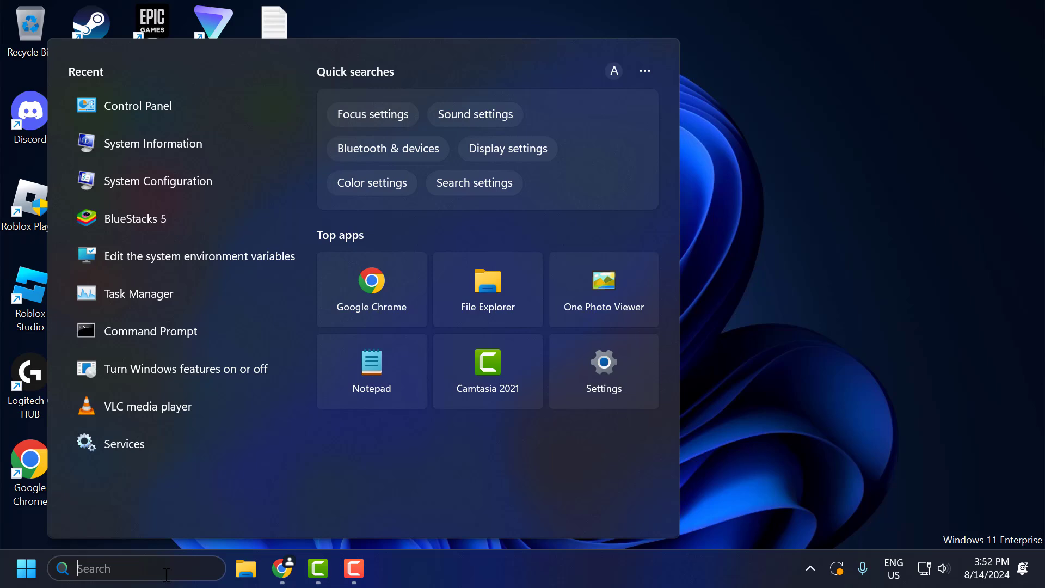
{"action": "type", "text": "c"}
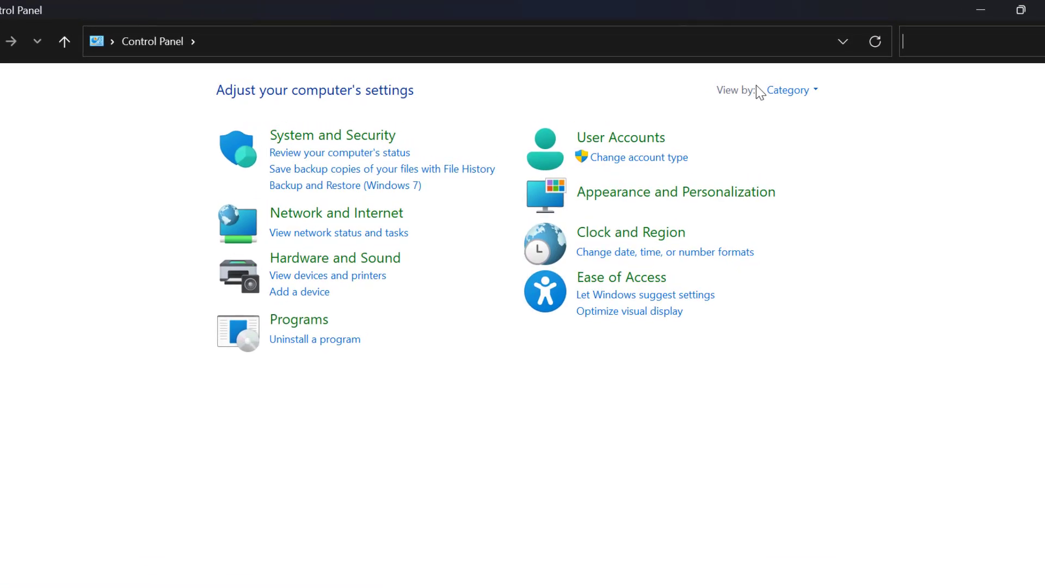
{"action": "mouse_move", "coordinate": [639, 175]}
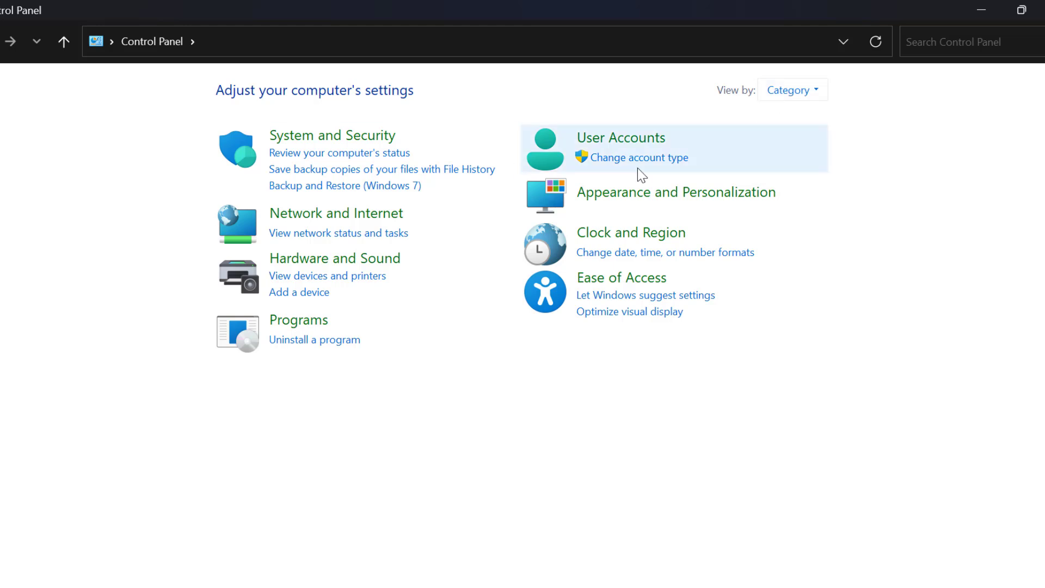
{"action": "left_click", "coordinate": [298, 320]}
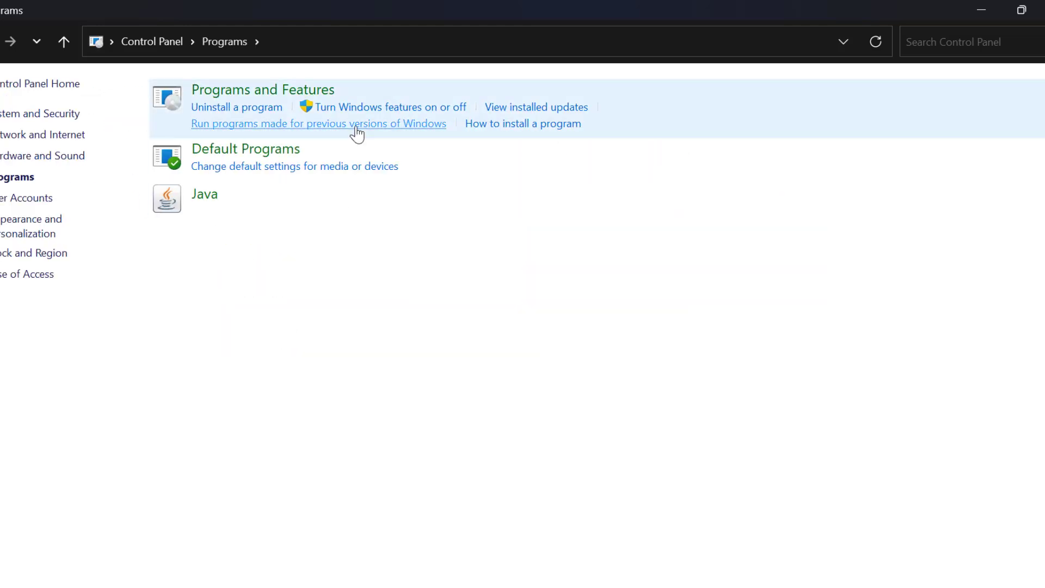
{"action": "mouse_move", "coordinate": [446, 106]}
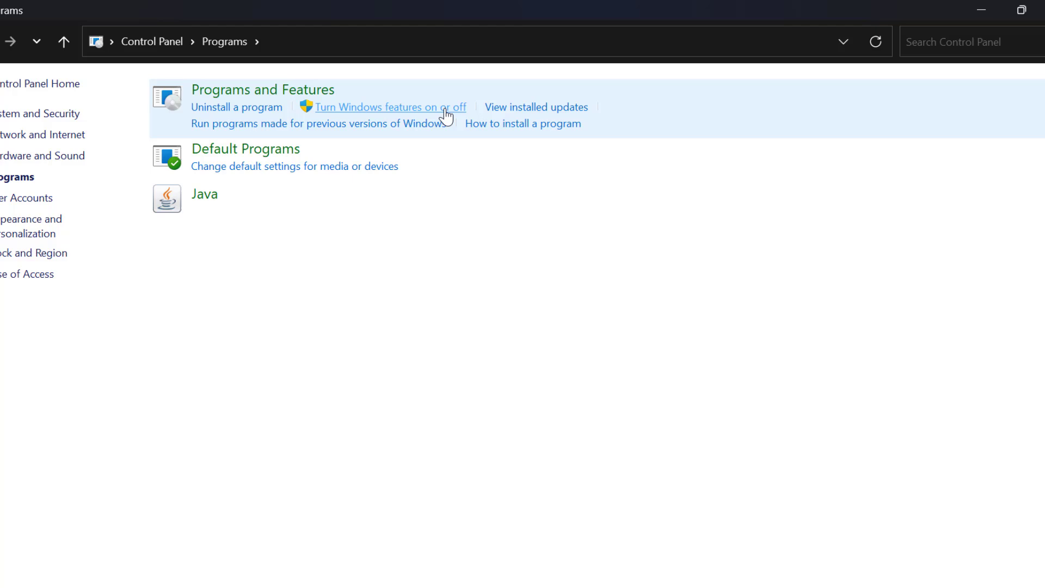
In Windows Features, uncheck Virtual Machine Platform, Windows Hypervisor Platform and Windows Sandbox
{"action": "left_click", "coordinate": [389, 106]}
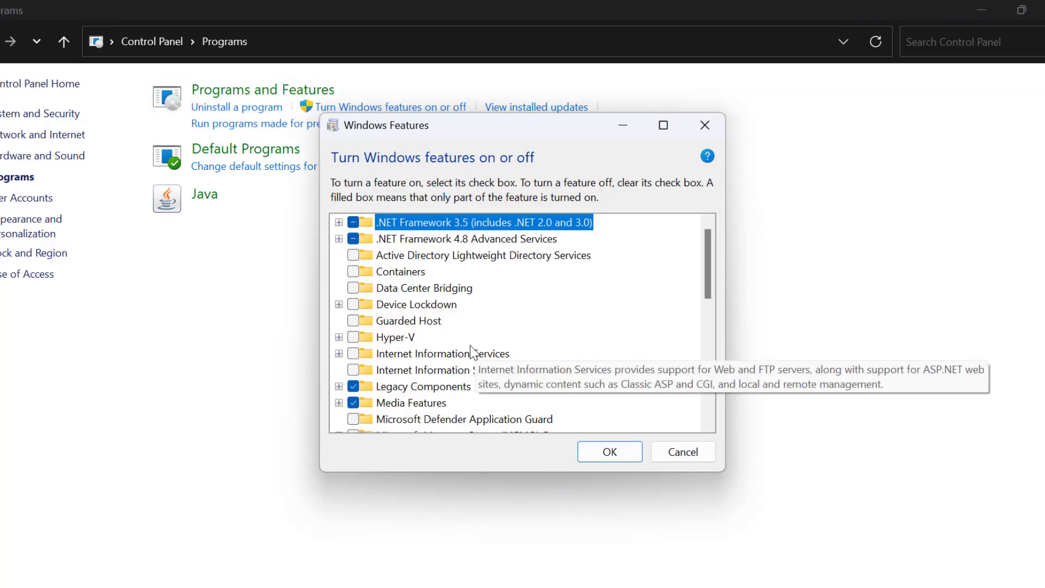
{"action": "scroll", "scroll_direction": "down", "scroll_amount": 3}
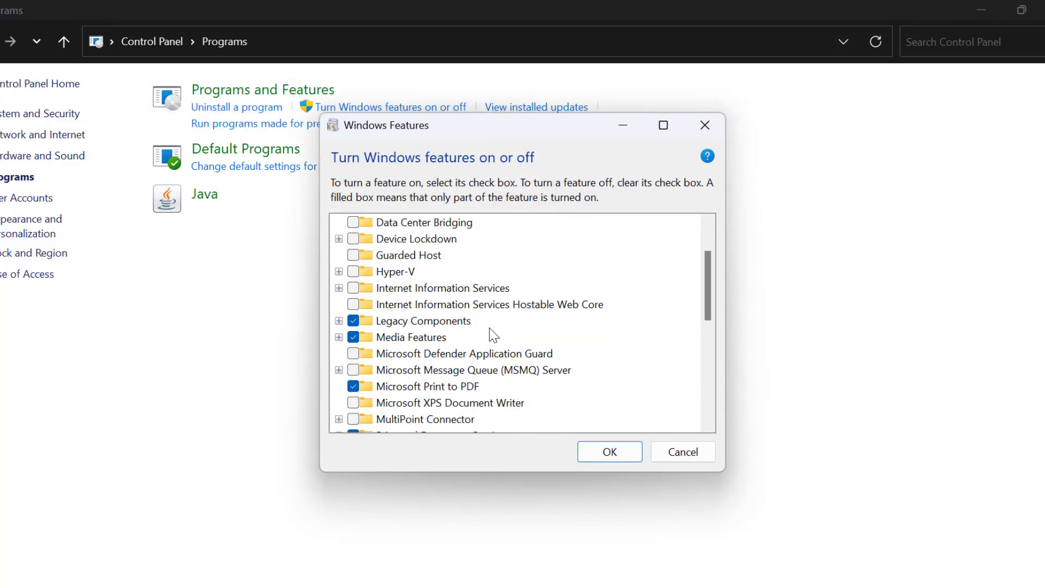
{"action": "scroll", "scroll_direction": "down", "scroll_amount": 3}
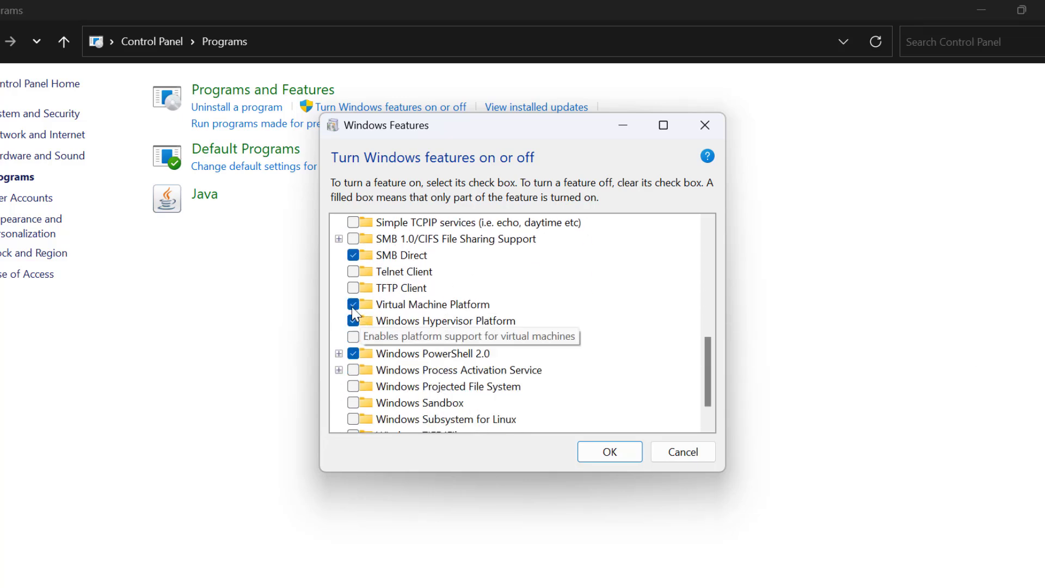
{"action": "left_click", "coordinate": [352, 305]}
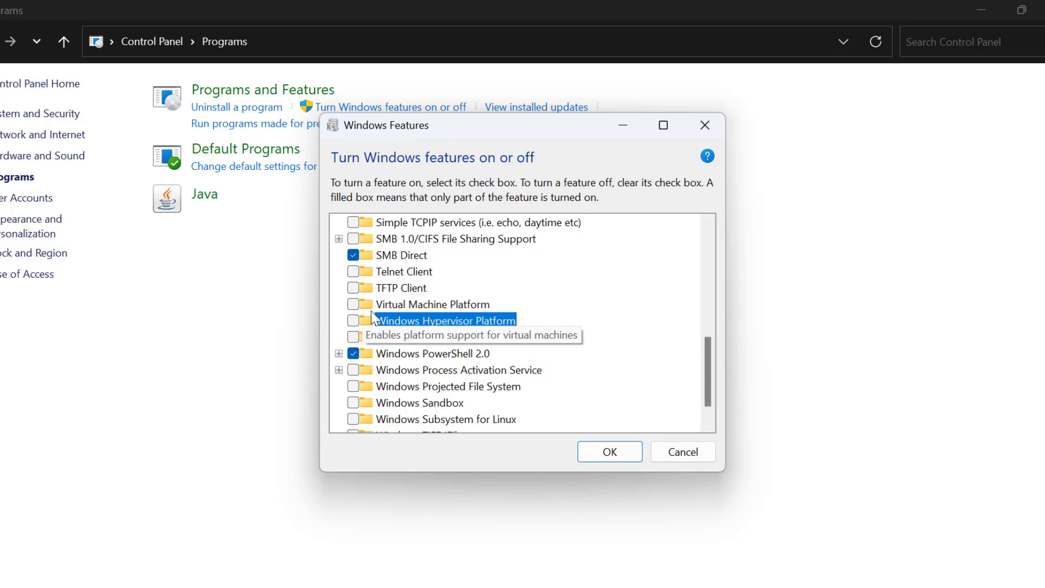
{"action": "scroll", "scroll_direction": "down", "scroll_amount": 3}
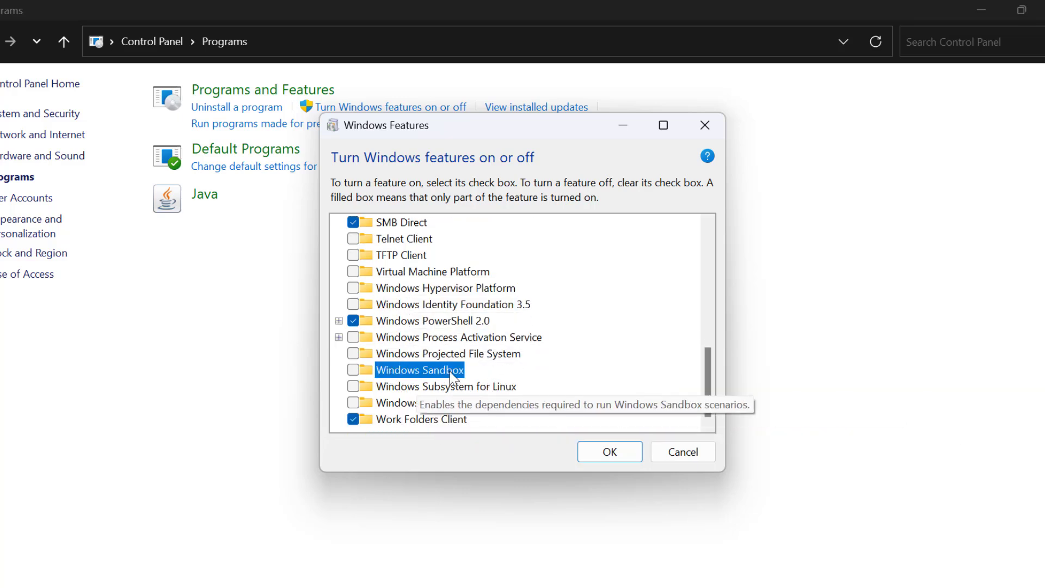
{"action": "left_click", "coordinate": [354, 369]}
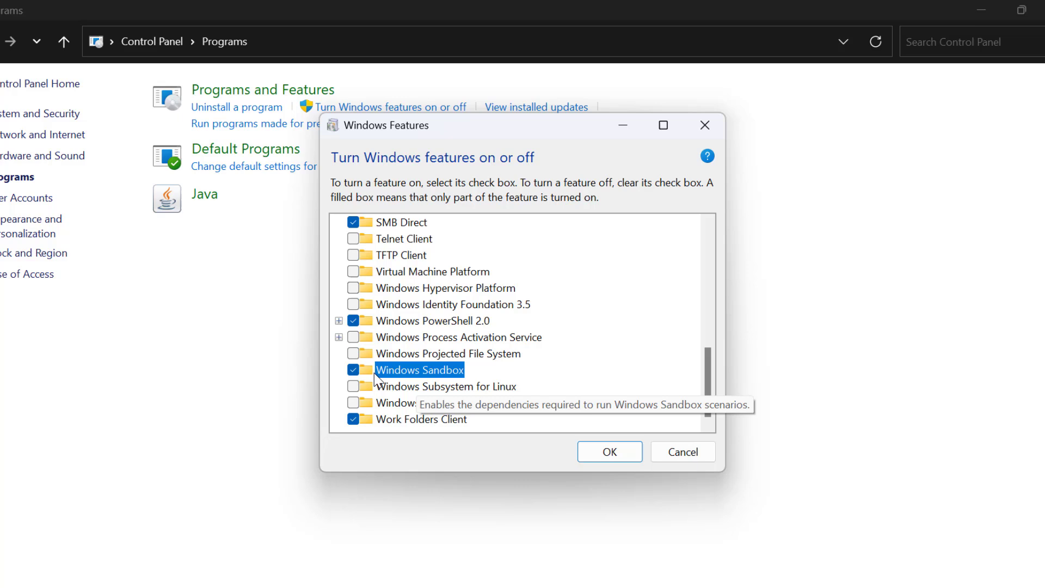
{"action": "left_click", "coordinate": [353, 369]}
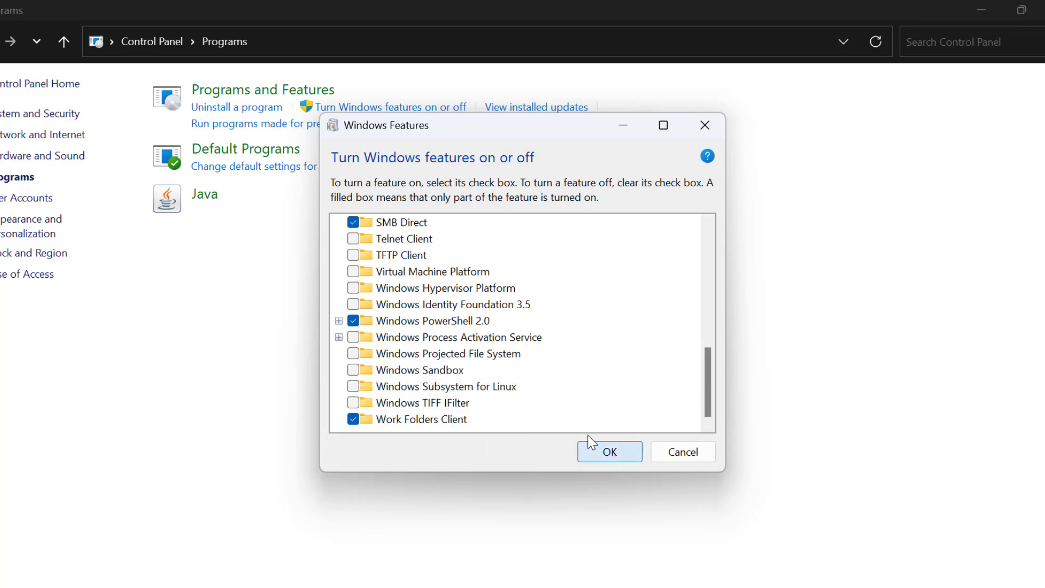
Apply the feature changes and choose Don't restart
{"action": "left_click", "coordinate": [608, 451]}
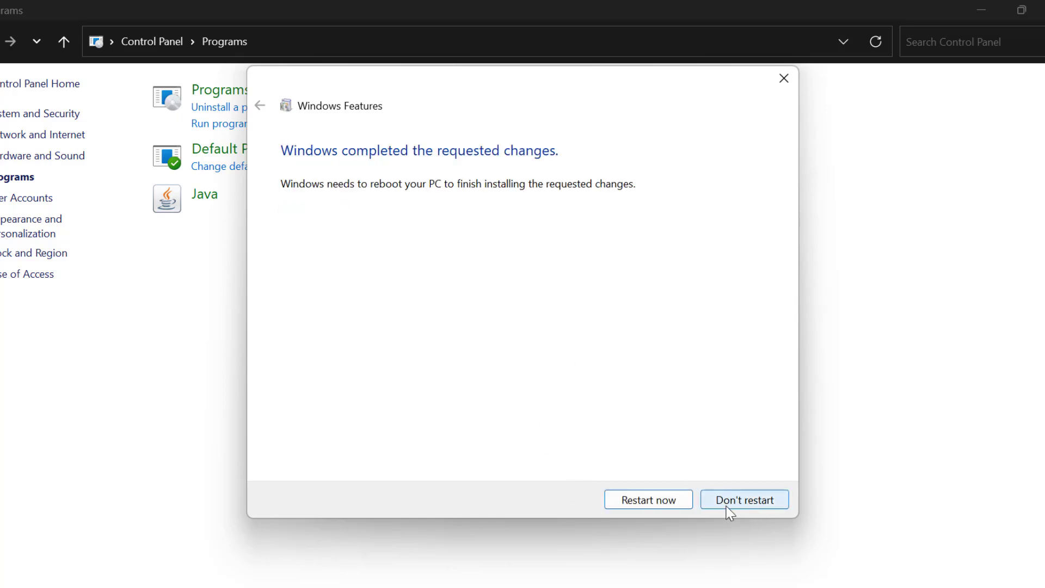
{"action": "left_click", "coordinate": [743, 500]}
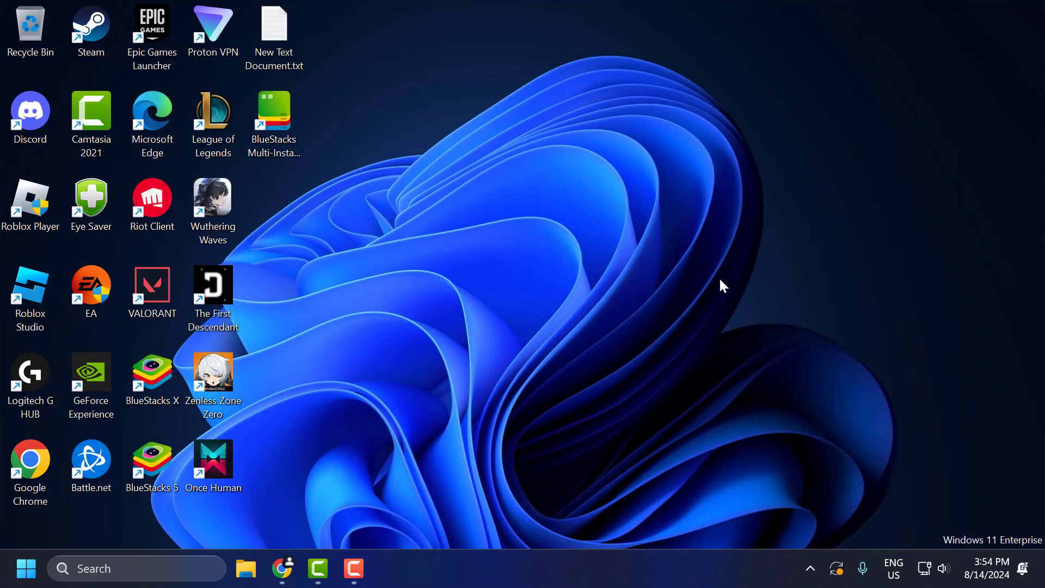
{"action": "mouse_move", "coordinate": [712, 288]}
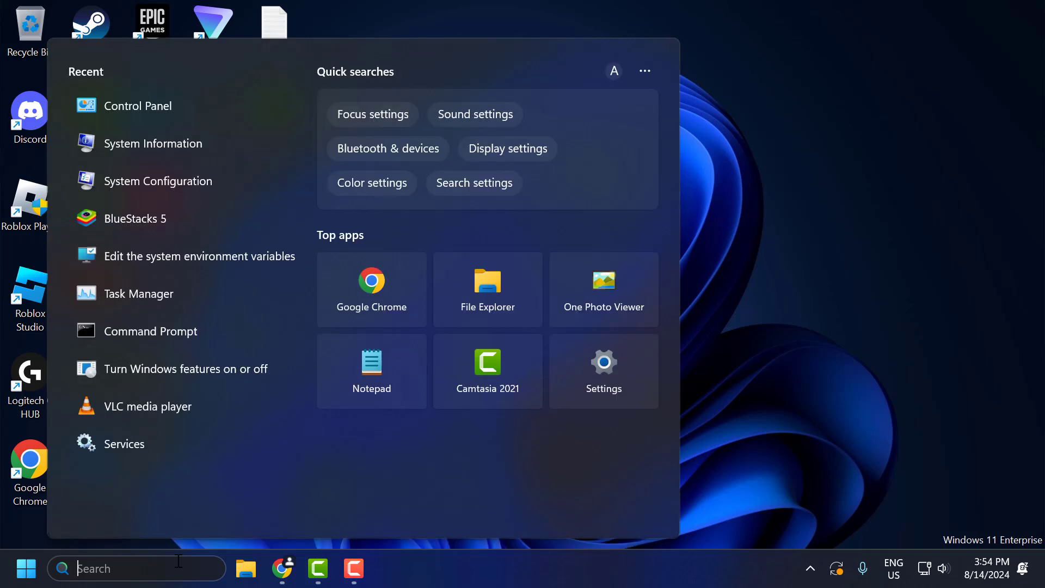
Search for 'system Configuration' and launch System Information from the results
{"action": "type", "text": "system Configuration"}
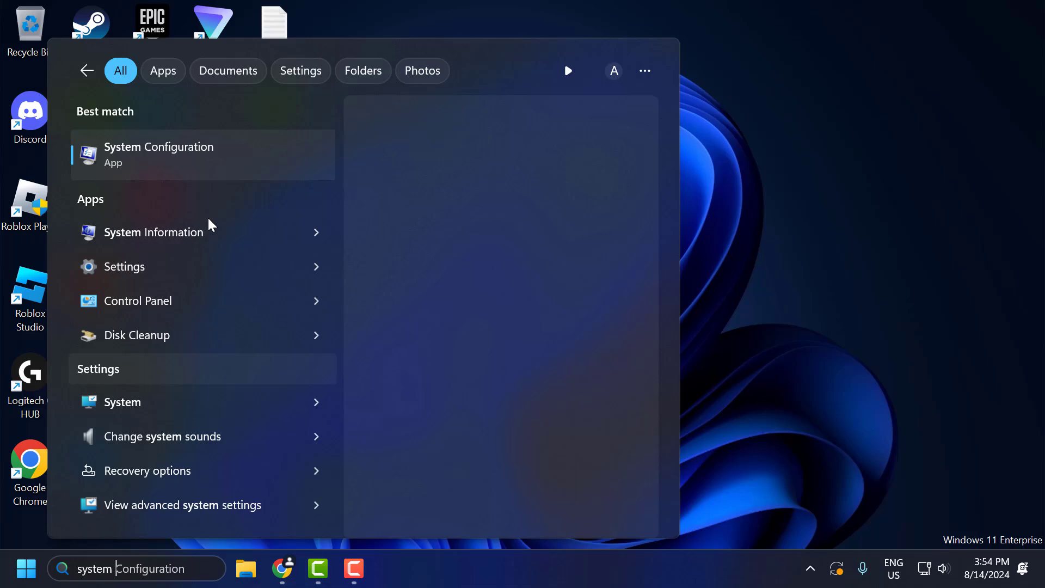
{"action": "left_click", "coordinate": [153, 232]}
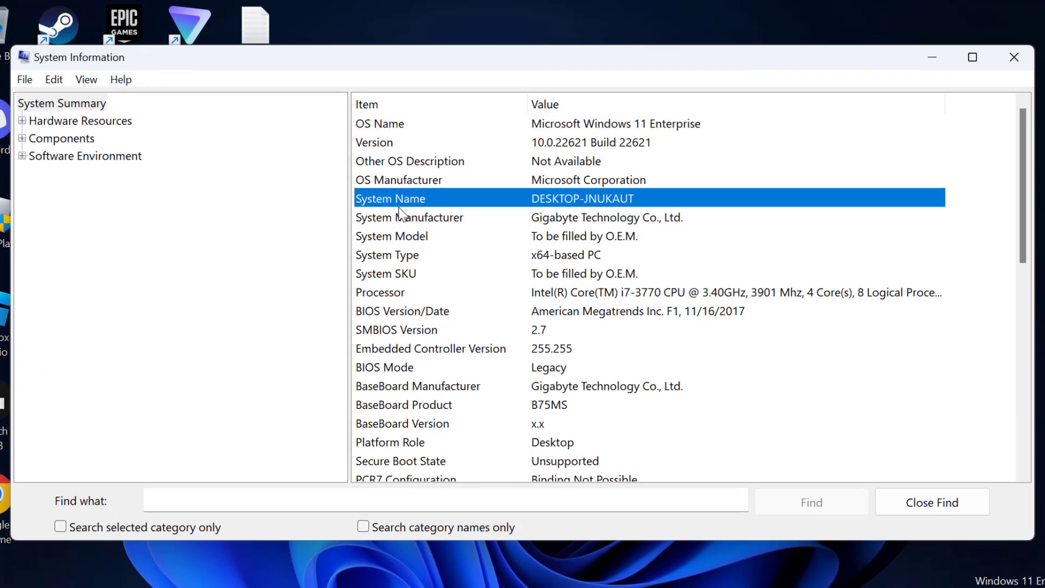
{"action": "left_click", "coordinate": [411, 217]}
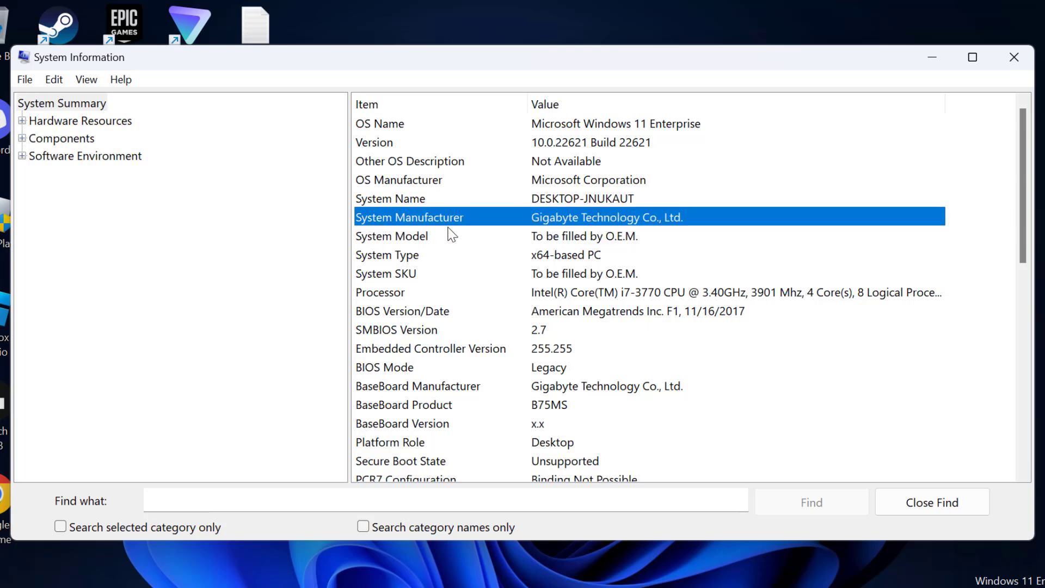
{"action": "mouse_move", "coordinate": [376, 226]}
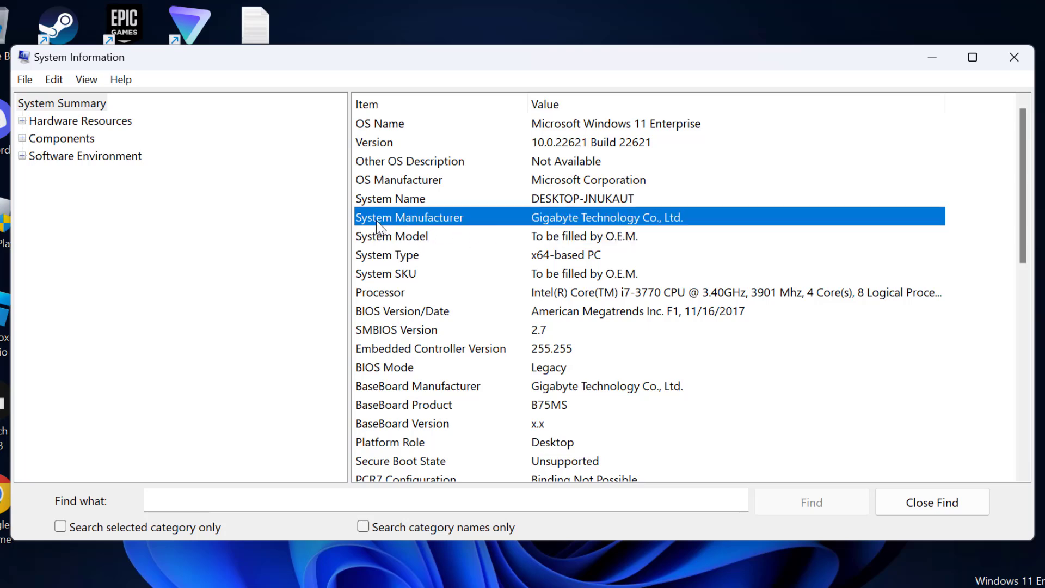
{"action": "mouse_move", "coordinate": [559, 225]}
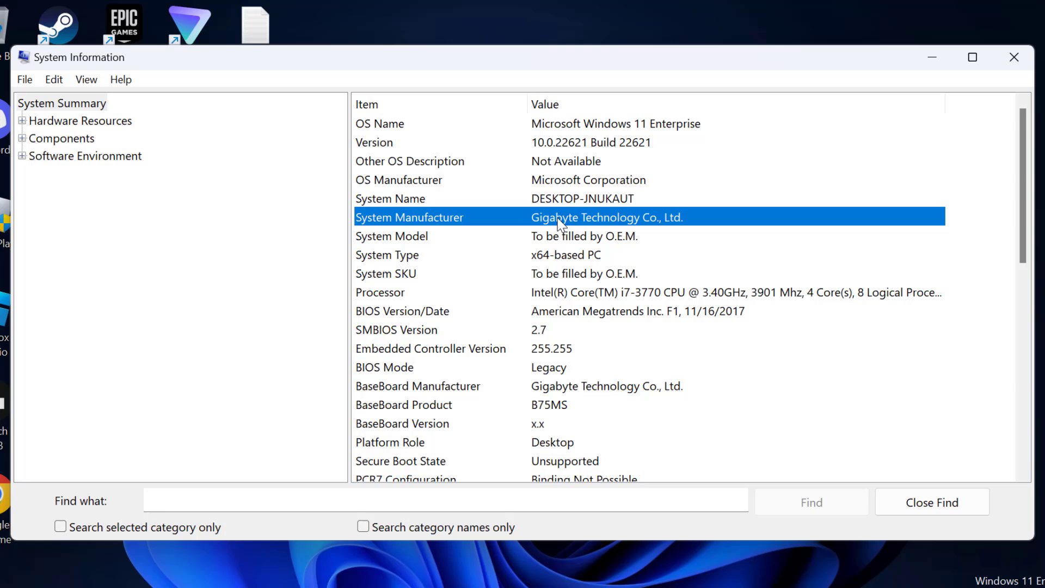
{"action": "mouse_move", "coordinate": [659, 236]}
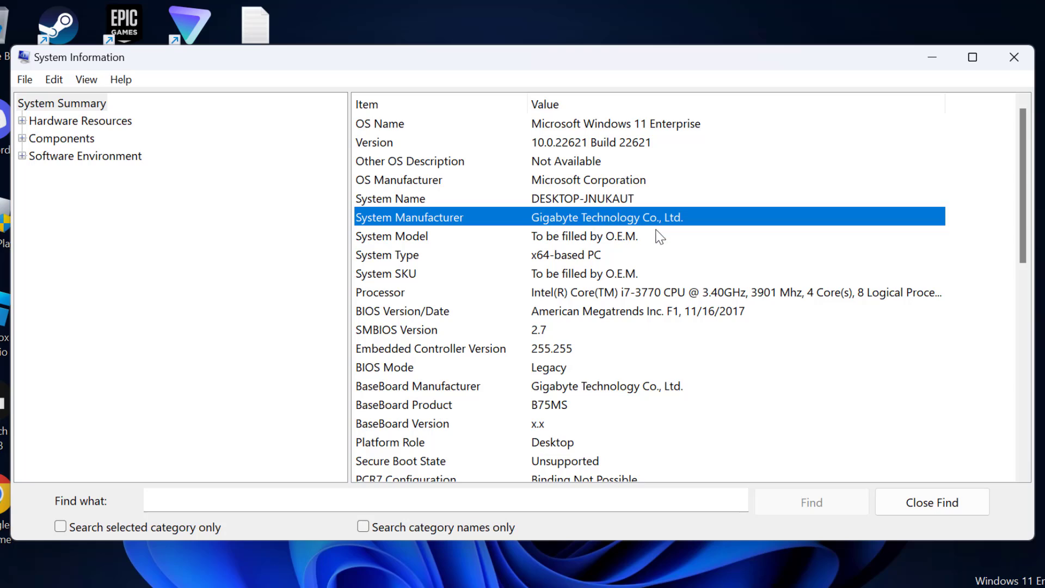
{"action": "mouse_move", "coordinate": [543, 224]}
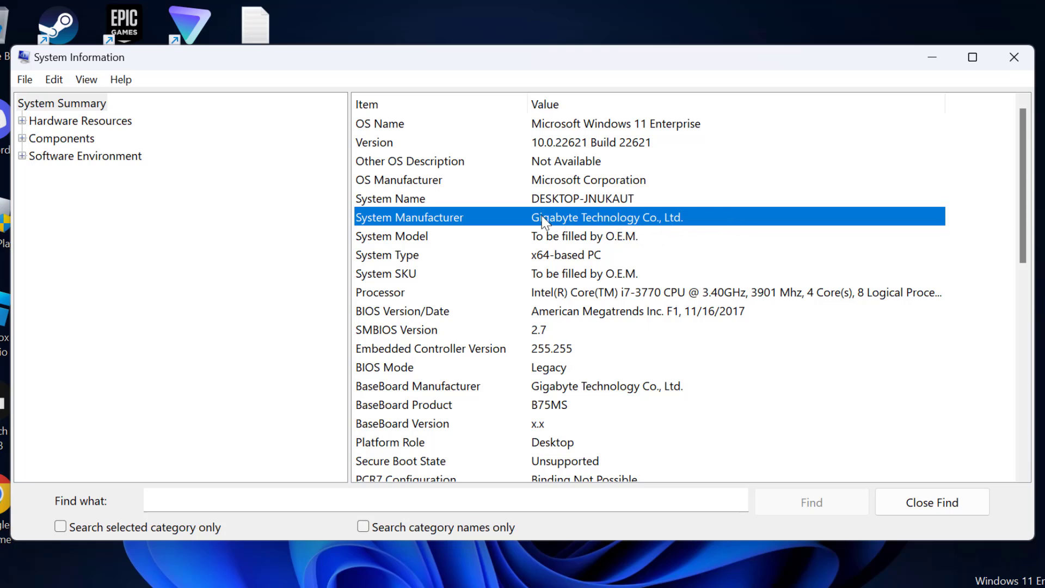
{"action": "mouse_move", "coordinate": [646, 257]}
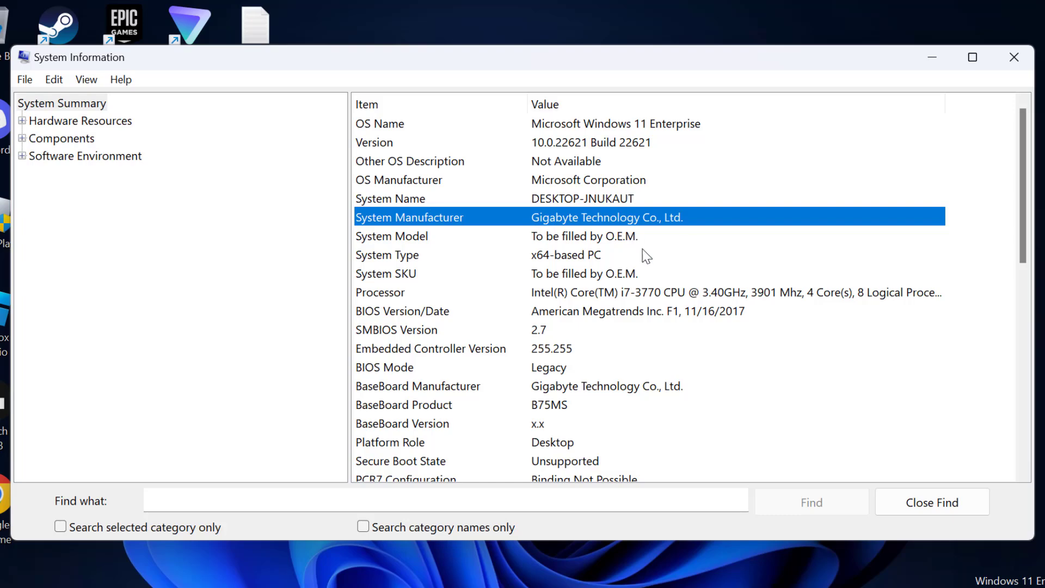
{"action": "mouse_move", "coordinate": [780, 272]}
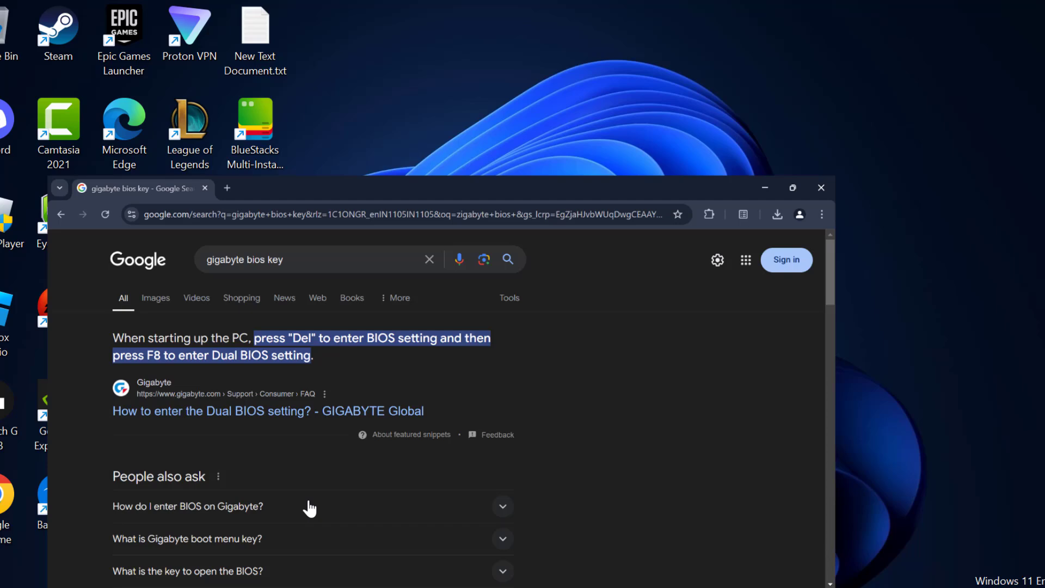
Maximize Chrome to read that Del enters the Gigabyte BIOS
{"action": "left_click", "coordinate": [791, 188]}
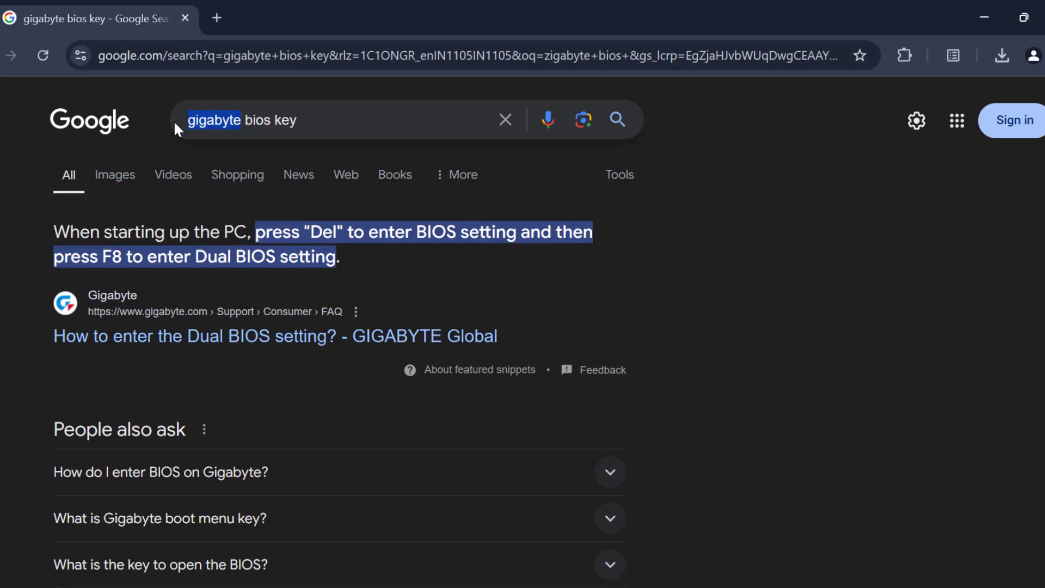
{"action": "left_click", "coordinate": [333, 120]}
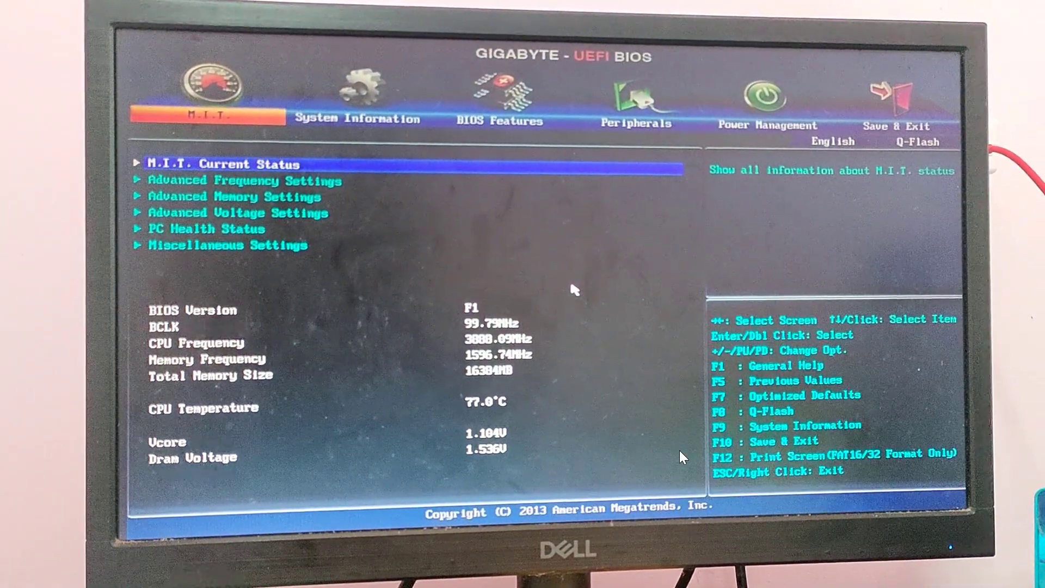
Go through System Information to BIOS Features and move to Intel Virtualization Technology
{"action": "left_click", "coordinate": [357, 113]}
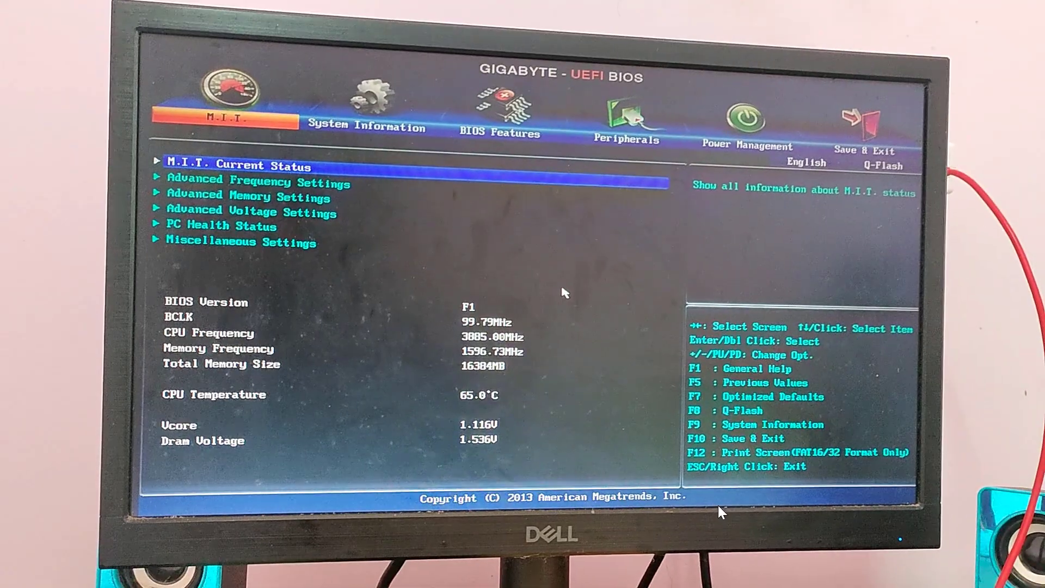
{"action": "left_click", "coordinate": [366, 113]}
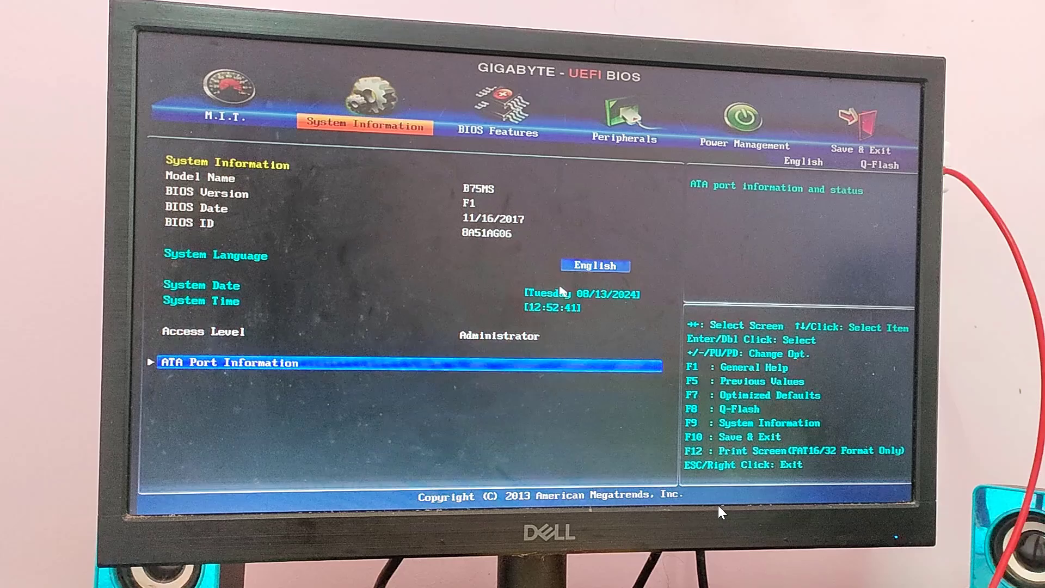
{"action": "left_click", "coordinate": [488, 126]}
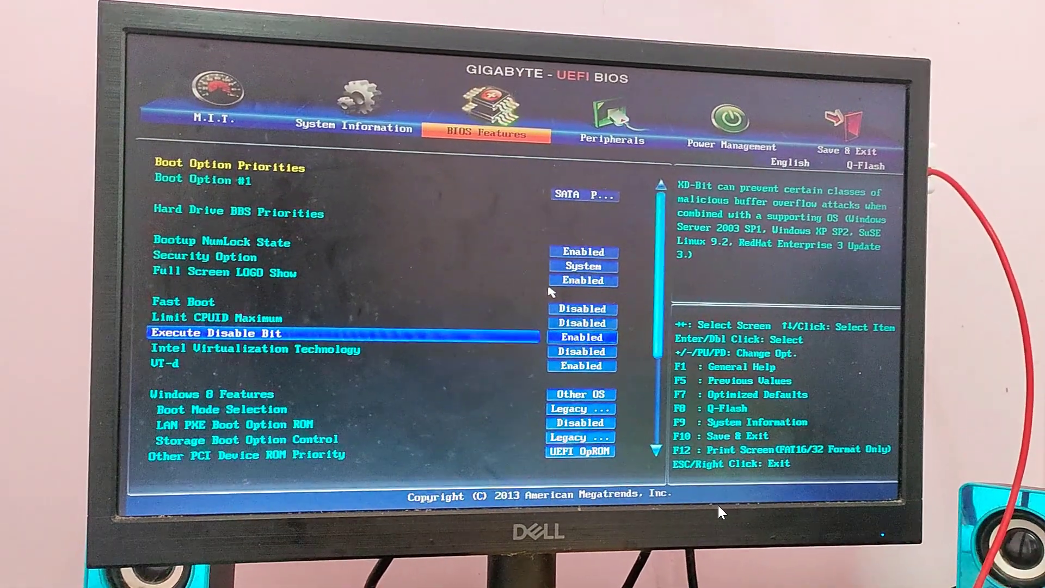
{"action": "key", "text": "up"}
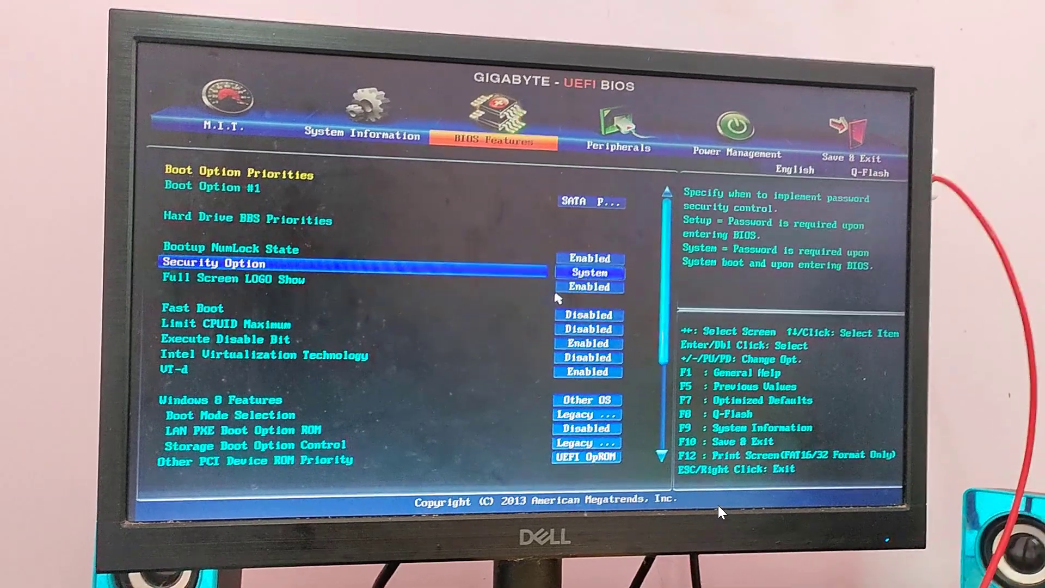
{"action": "key", "text": "Down"}
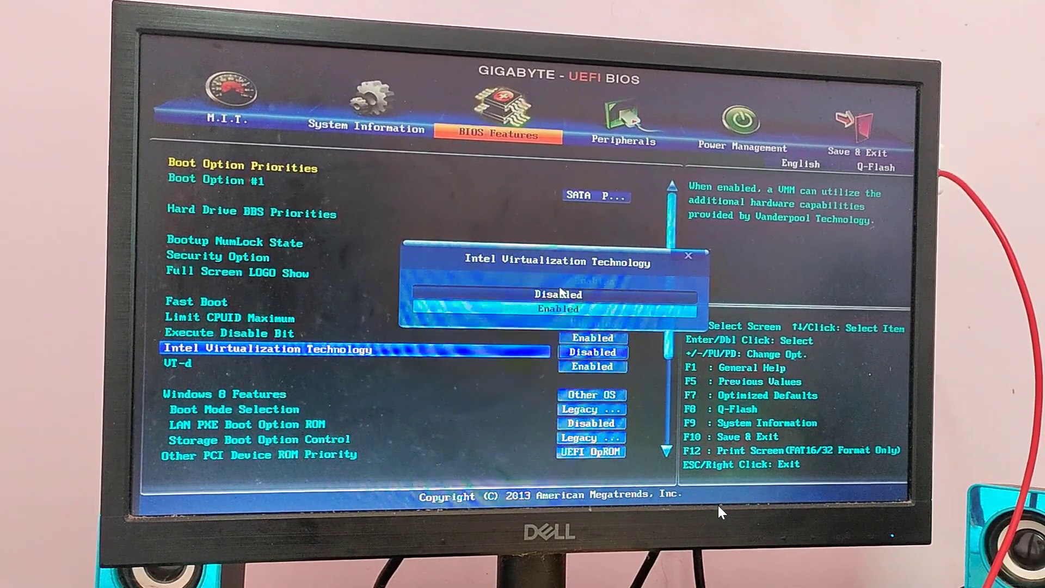
Set Intel Virtualization Technology to Enabled and move to Save & Exit
{"action": "left_click", "coordinate": [554, 308]}
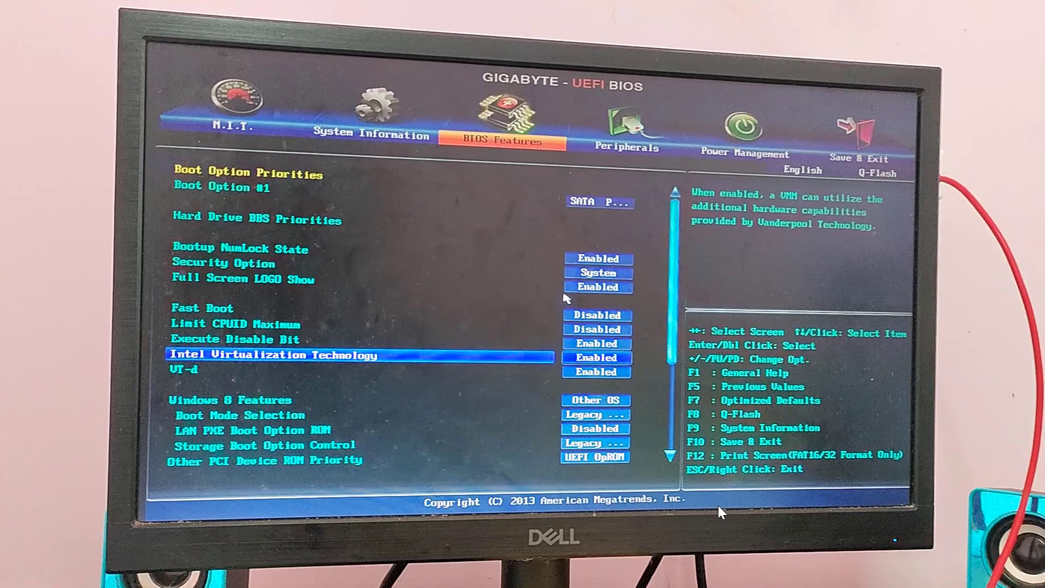
{"action": "left_click", "coordinate": [627, 133]}
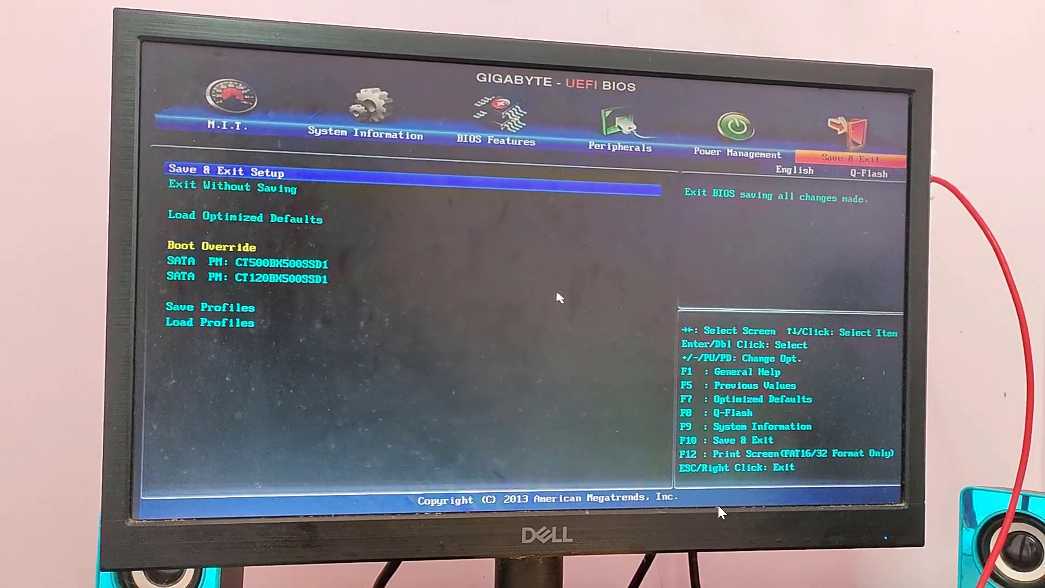
Select Save & Exit Setup and confirm Yes to save and reset the PC
{"action": "key", "text": "Down"}
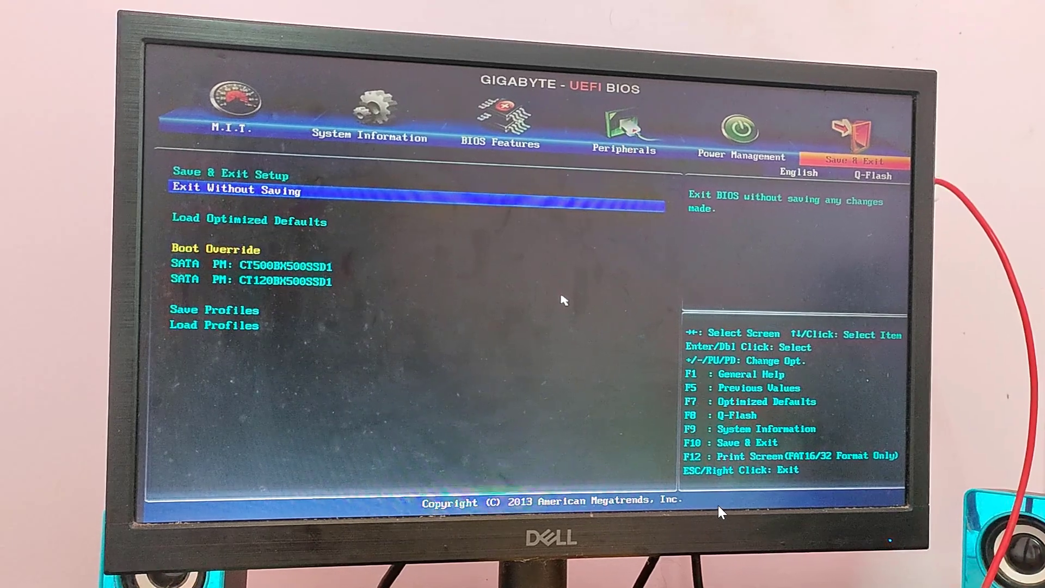
{"action": "key", "text": "up"}
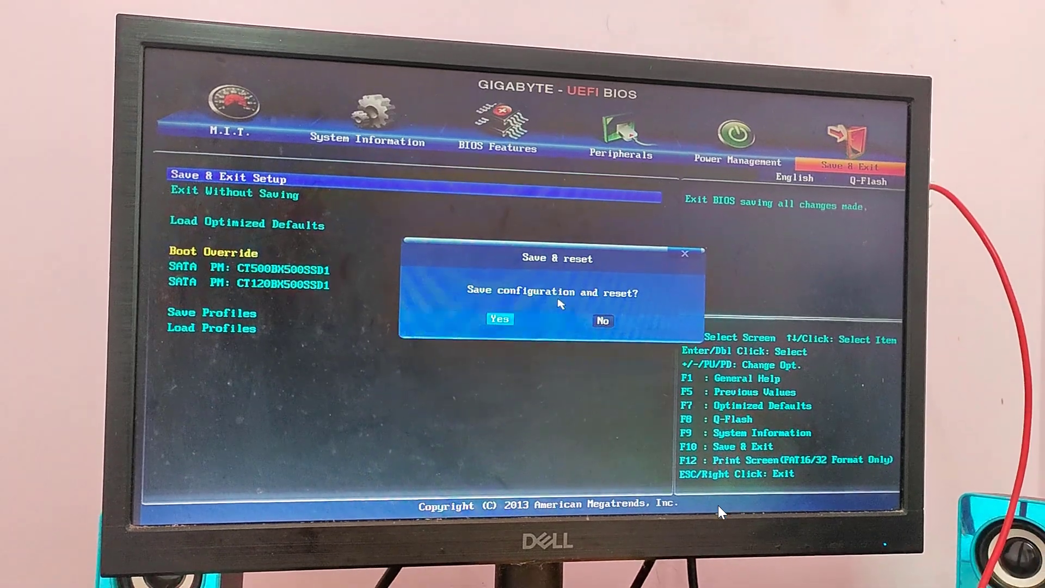
{"action": "left_click", "coordinate": [499, 319]}
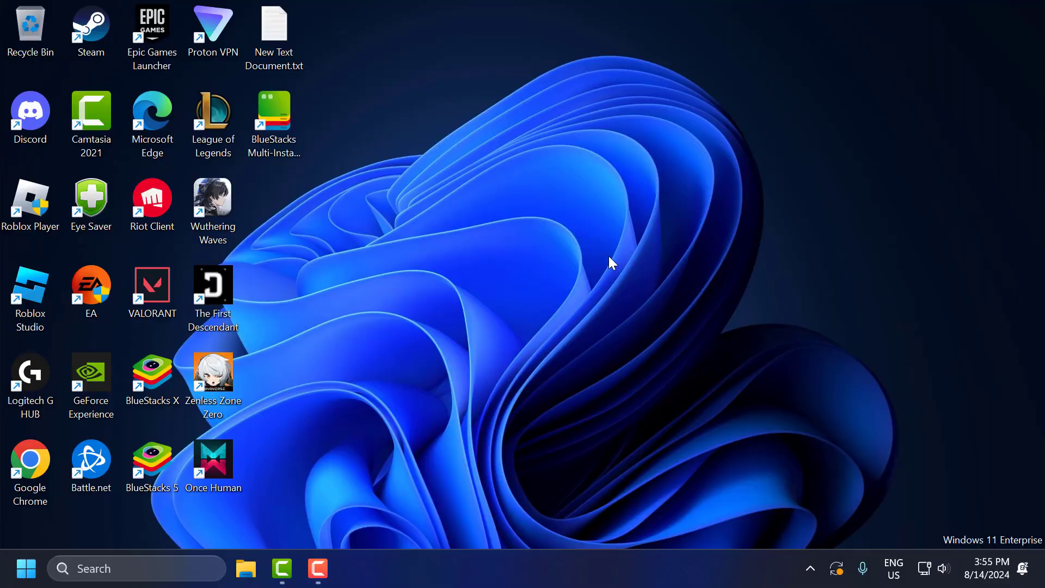